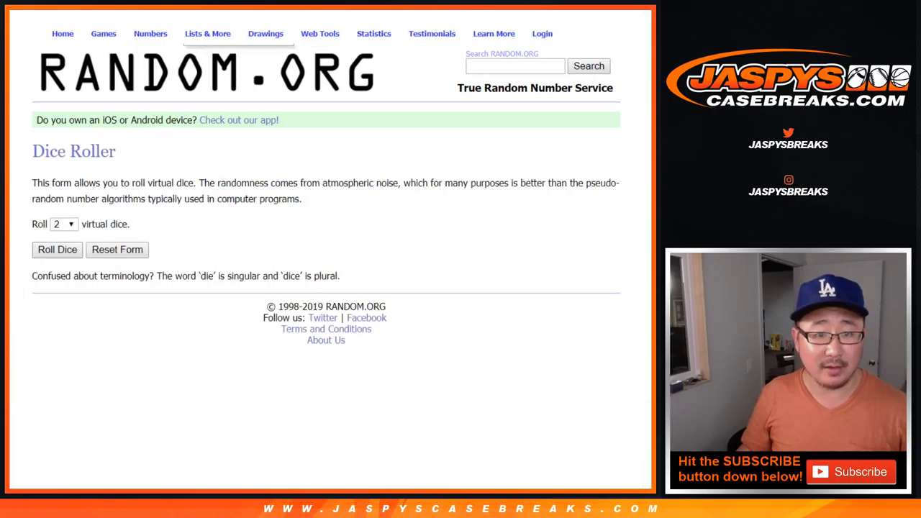
# - Randomize the ten-name list in List Randomizer, then rerun the shuffle with Again!
pyautogui.click(58, 250)
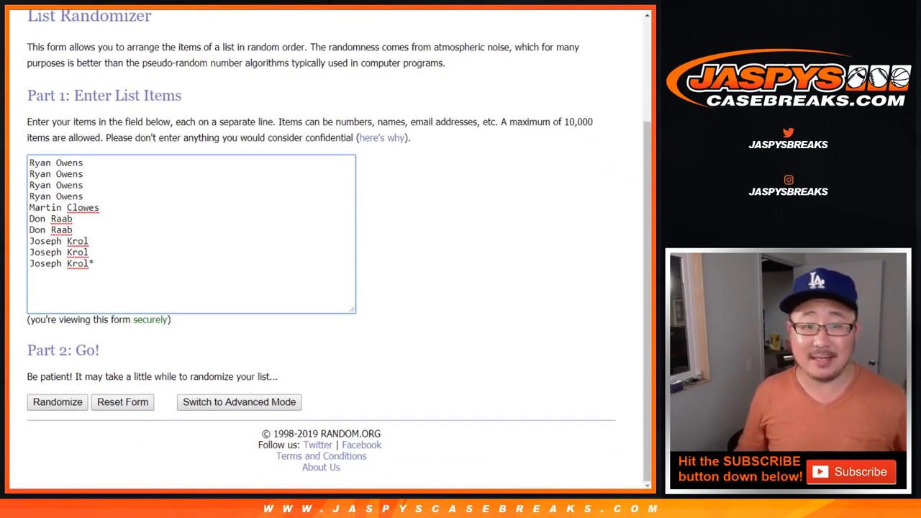
pyautogui.click(57, 401)
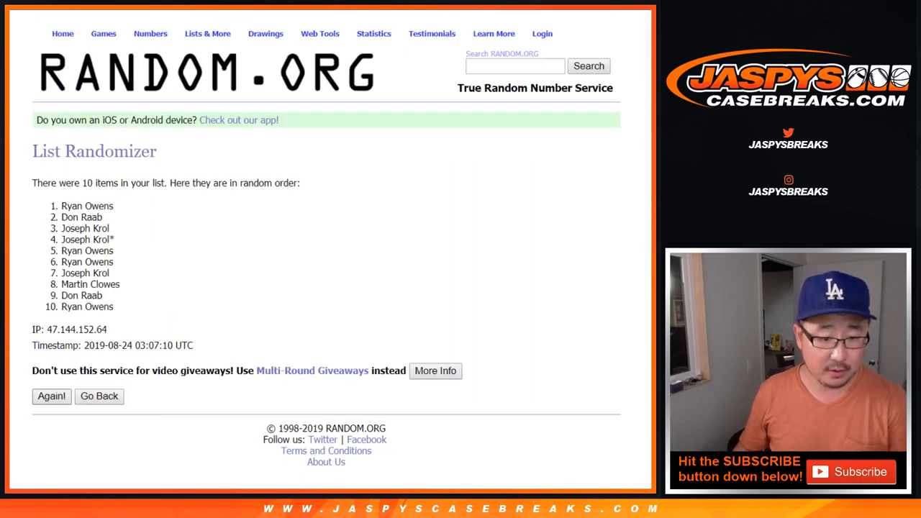
pyautogui.click(51, 396)
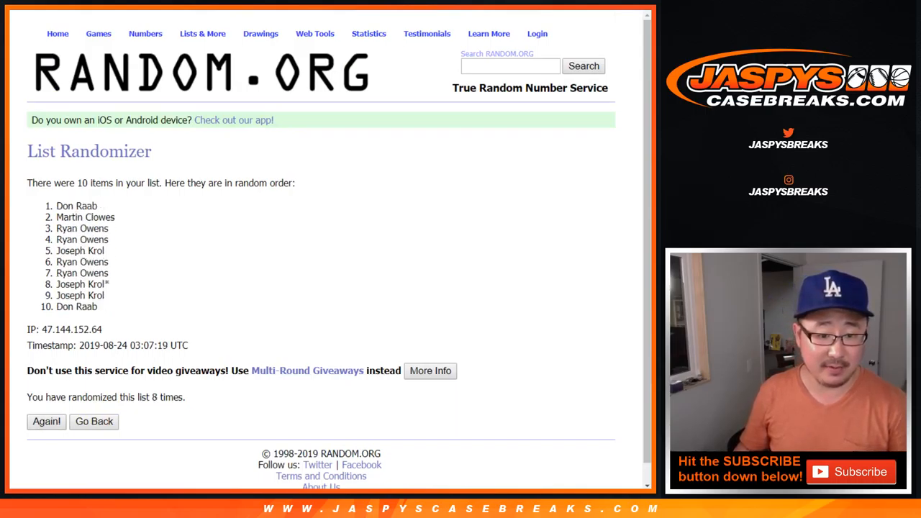
pyautogui.moveTo(76, 206); pyautogui.dragTo(100, 307)
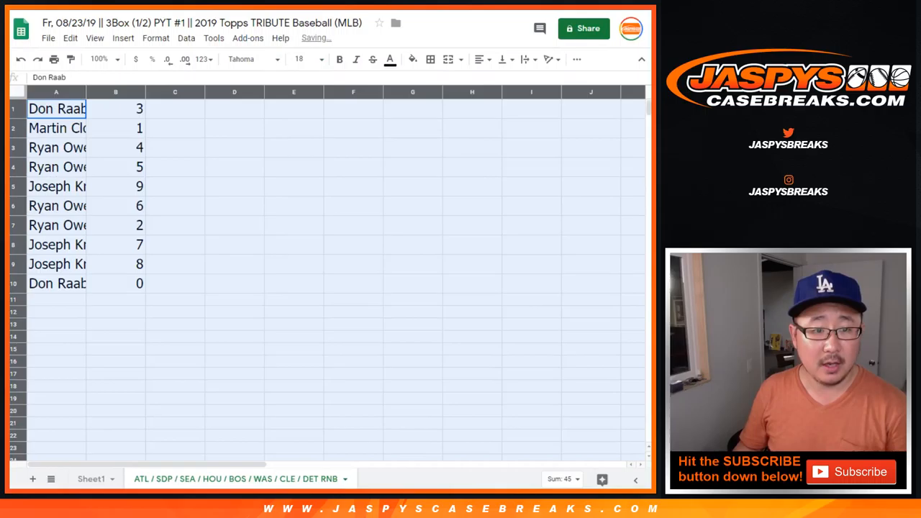
# - Widen column A and sort A1:B10 by column B so numbers run 0 to 9
pyautogui.click(71, 128)
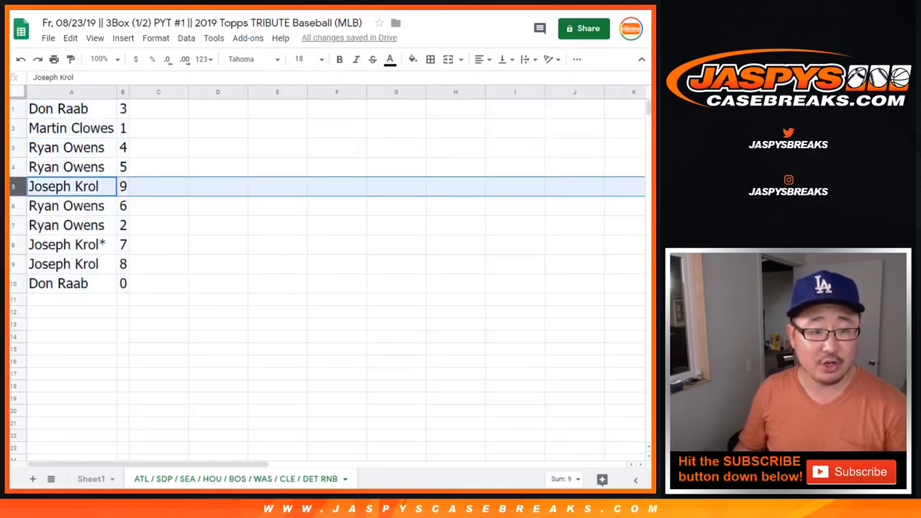
pyautogui.click(63, 265)
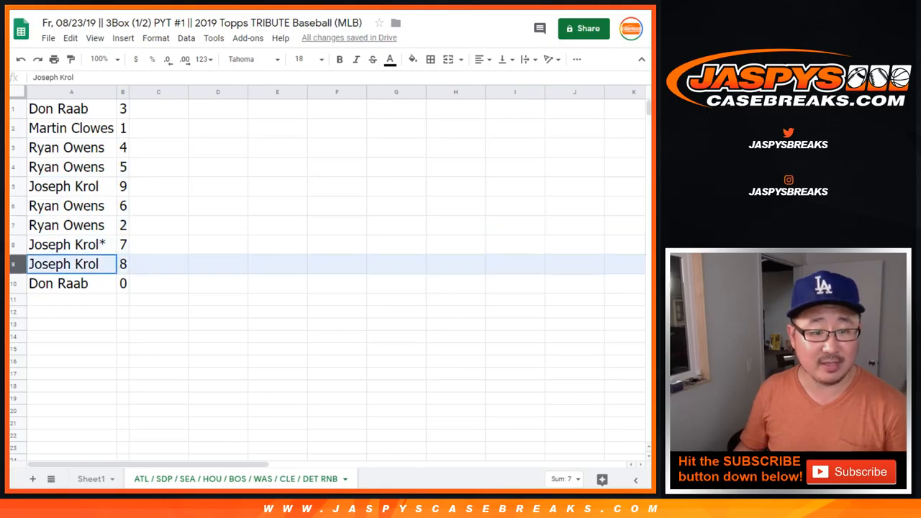
pyautogui.click(57, 282)
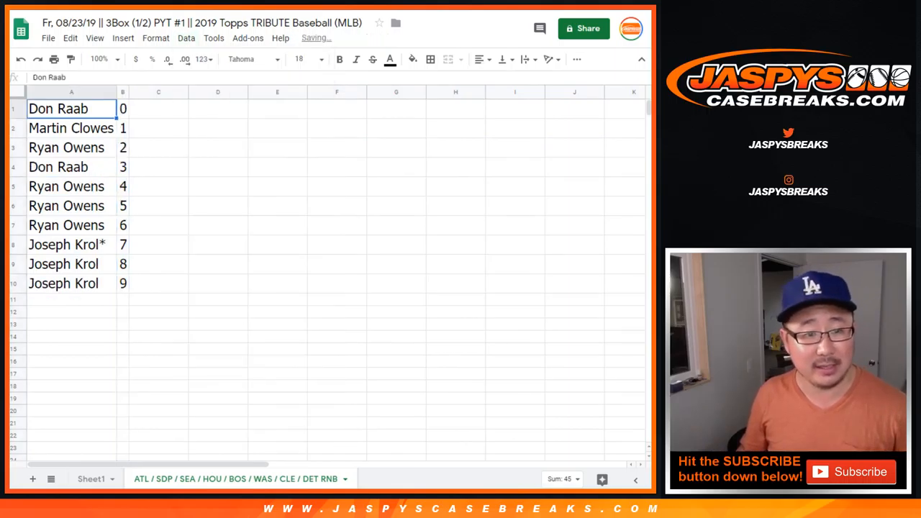
pyautogui.click(430, 59)
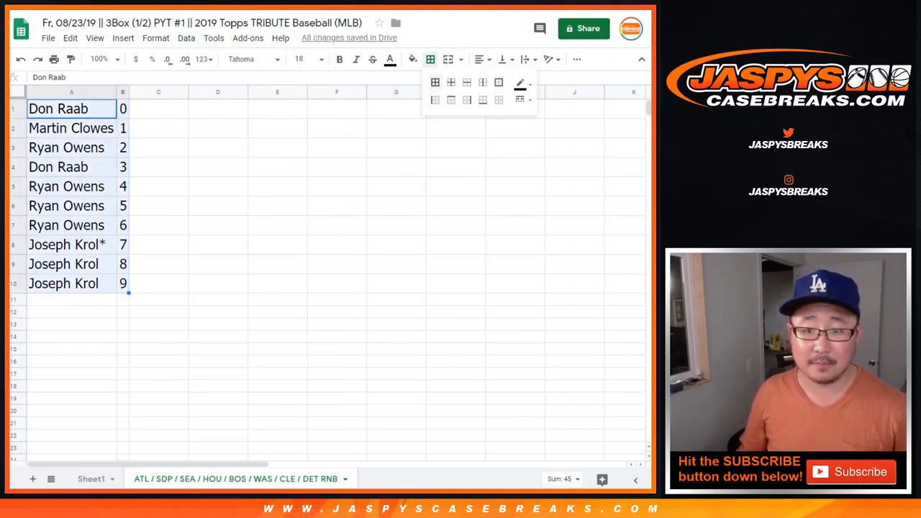